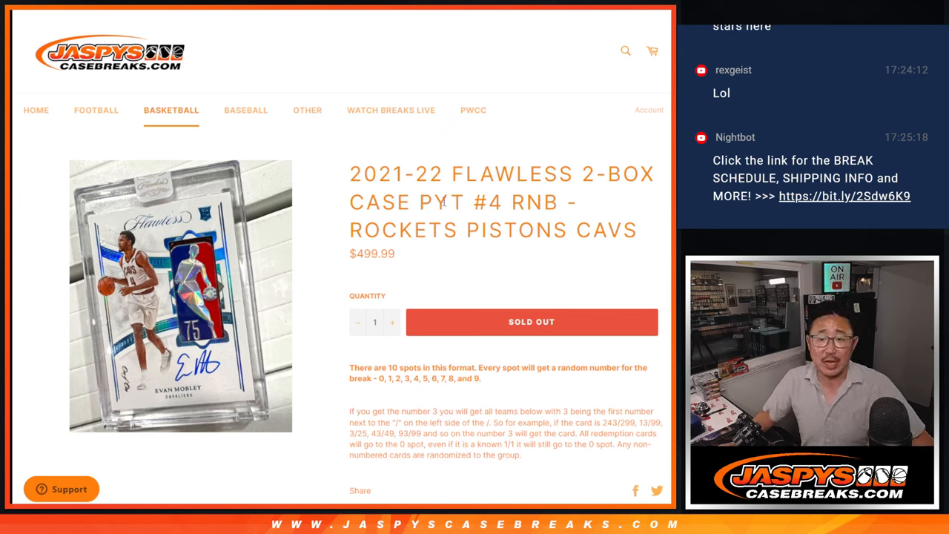
Randomize the ten participant names, reshuffle them repeatedly, and select the shuffled list
double_click(536, 203)
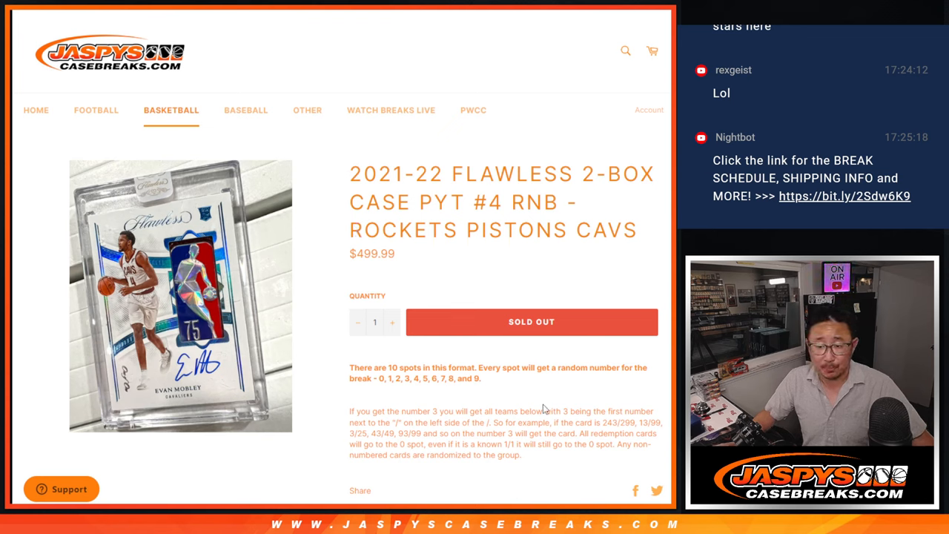
scroll("down", 3)
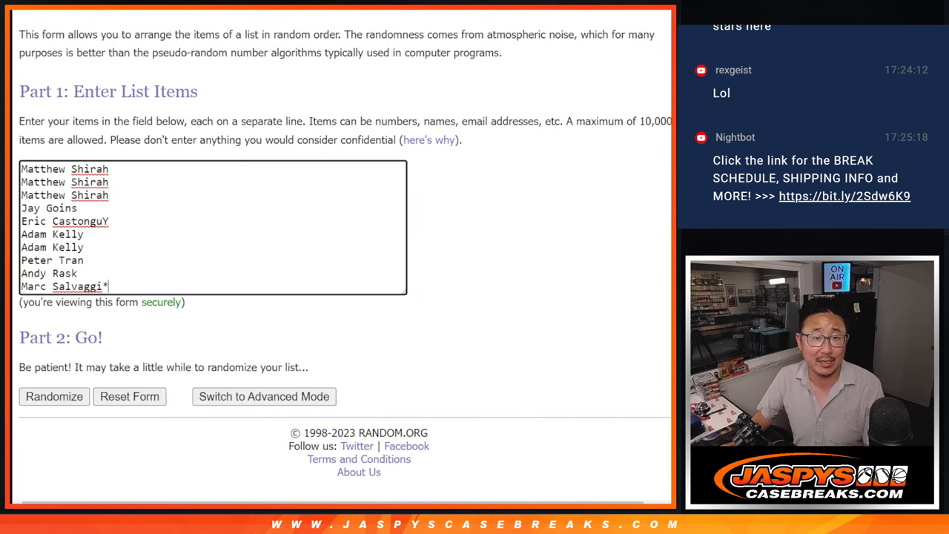
left_click(54, 396)
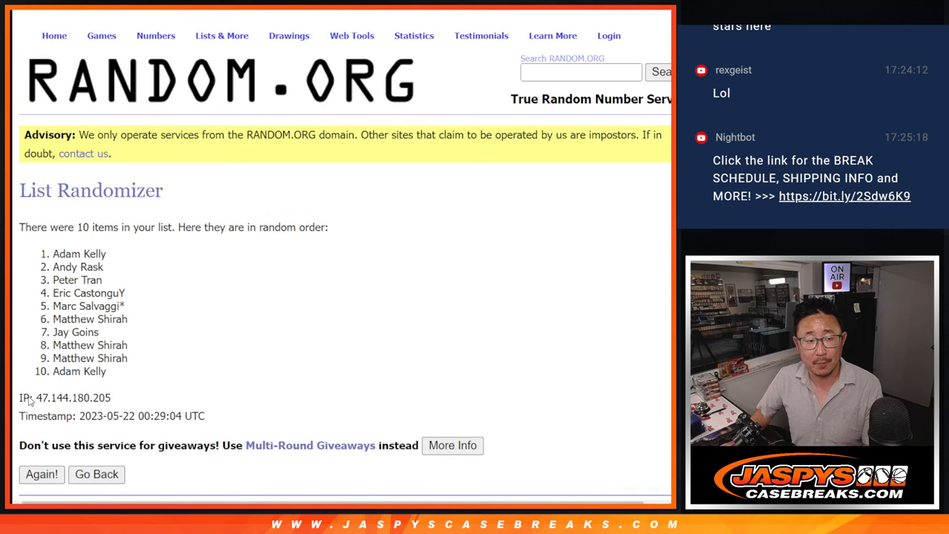
left_click(42, 474)
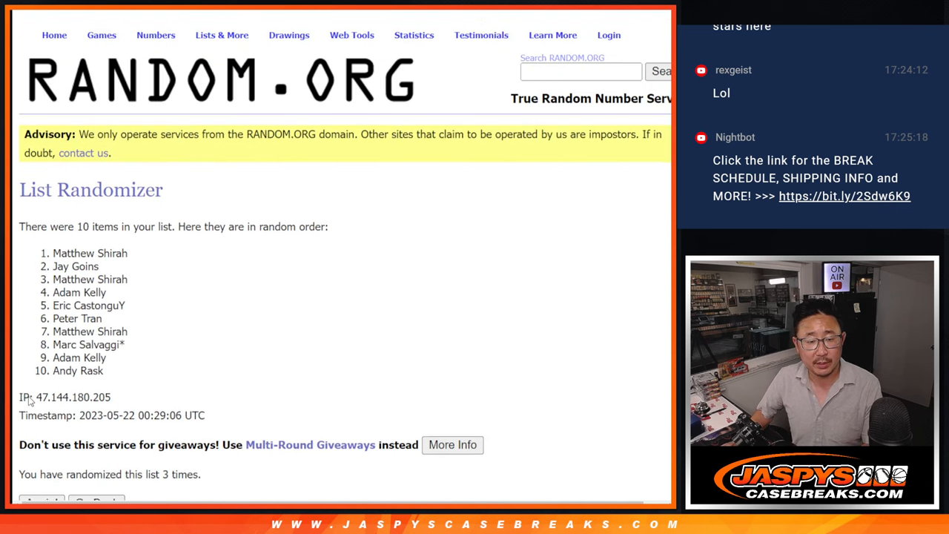
left_click(41, 396)
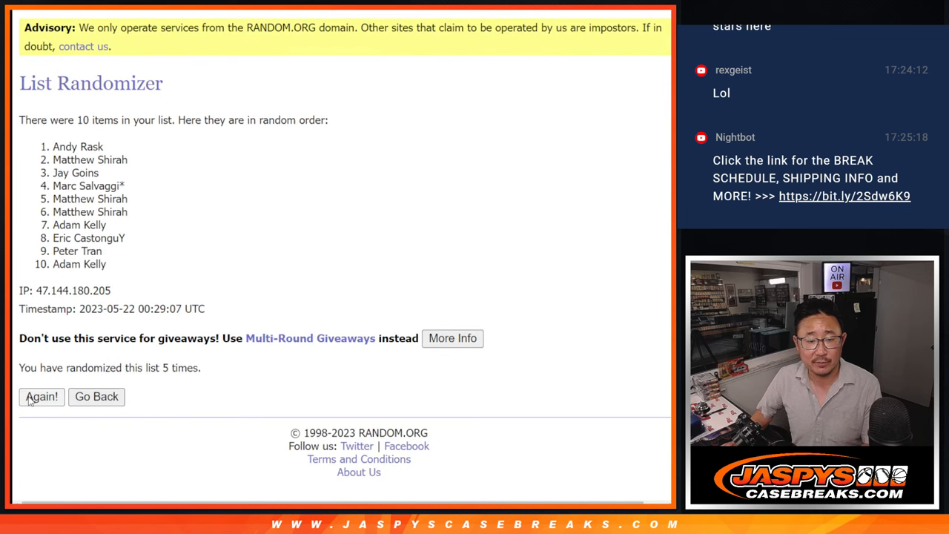
left_click(41, 396)
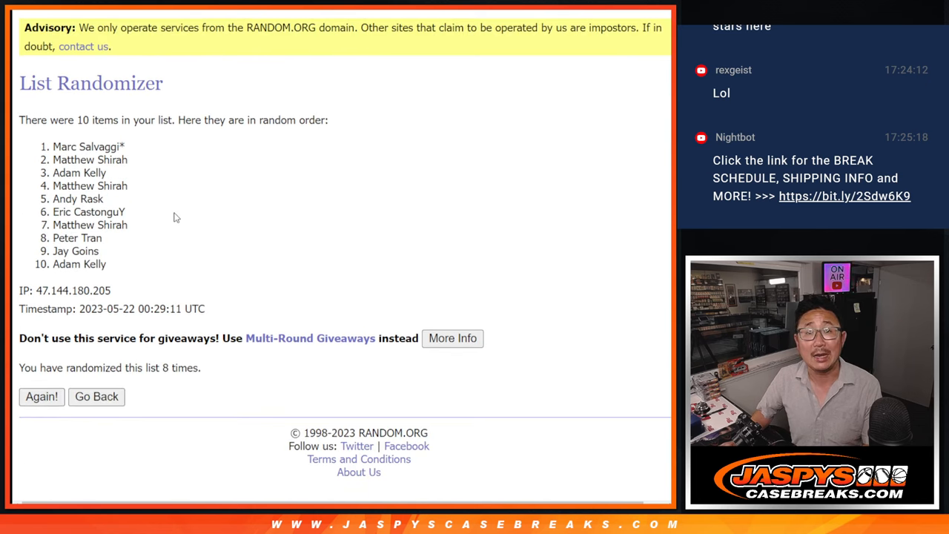
left_click(42, 396)
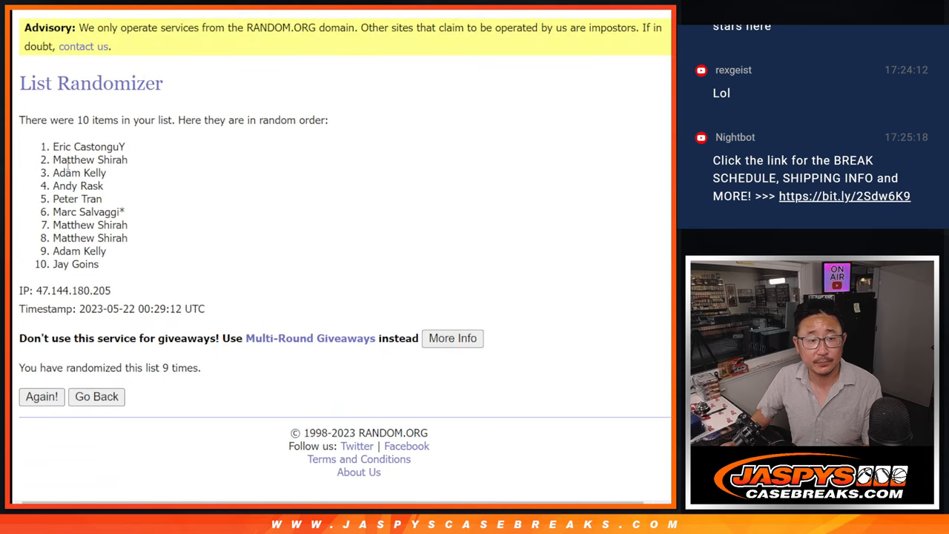
left_click_drag(53, 146, 100, 264)
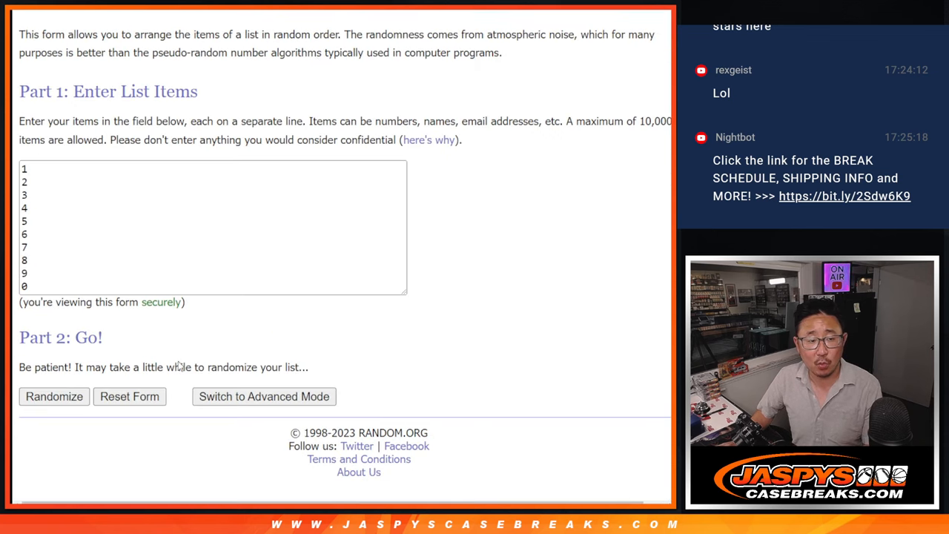
Randomize the numbers 1–9 and 0, then reshuffle them four more times
left_click(53, 396)
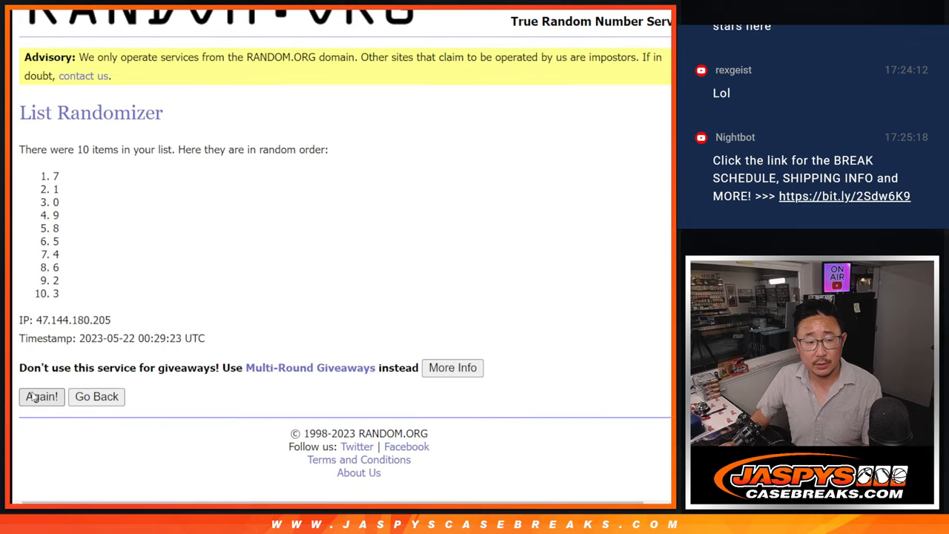
left_click(42, 396)
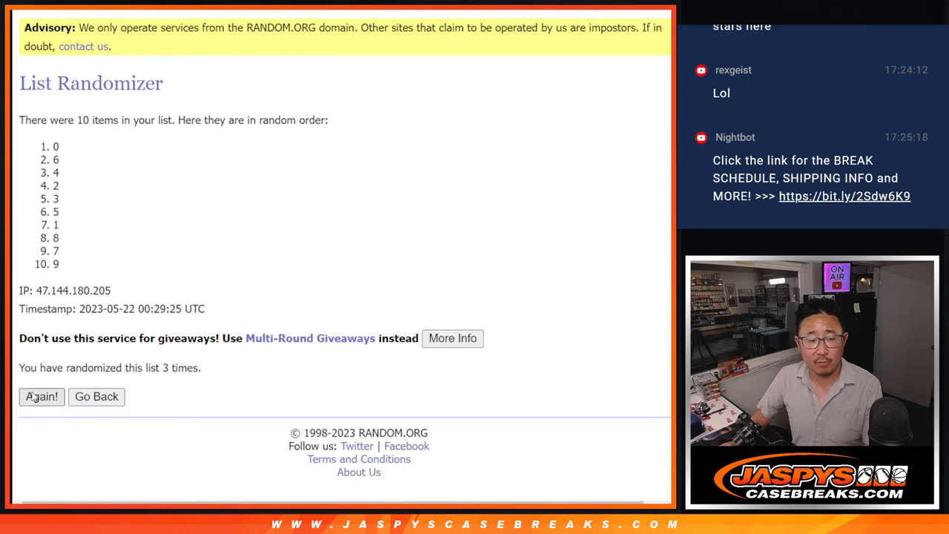
left_click(41, 396)
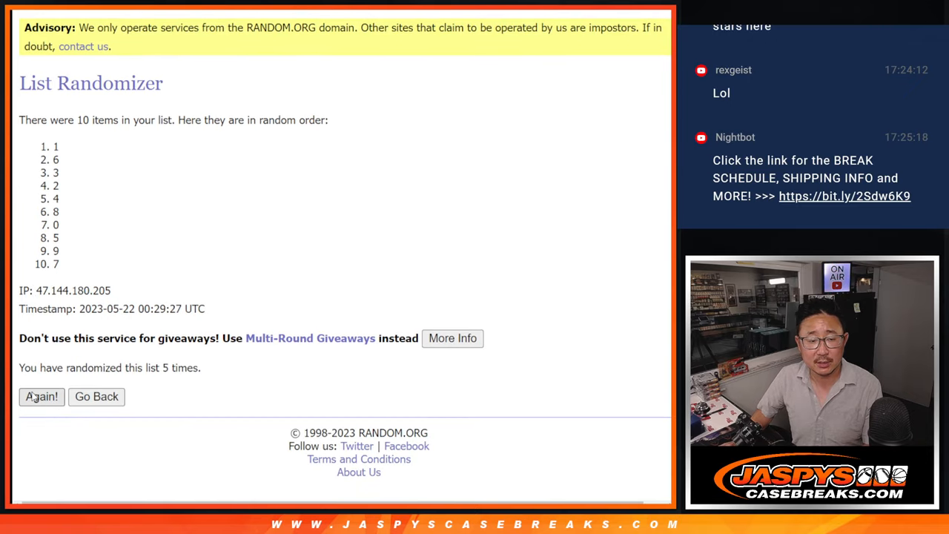
left_click(42, 396)
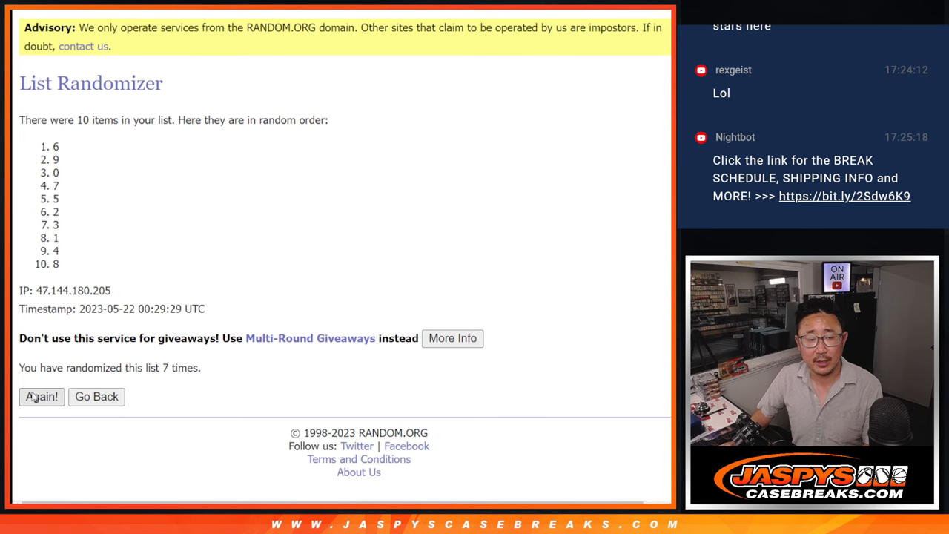
left_click(42, 396)
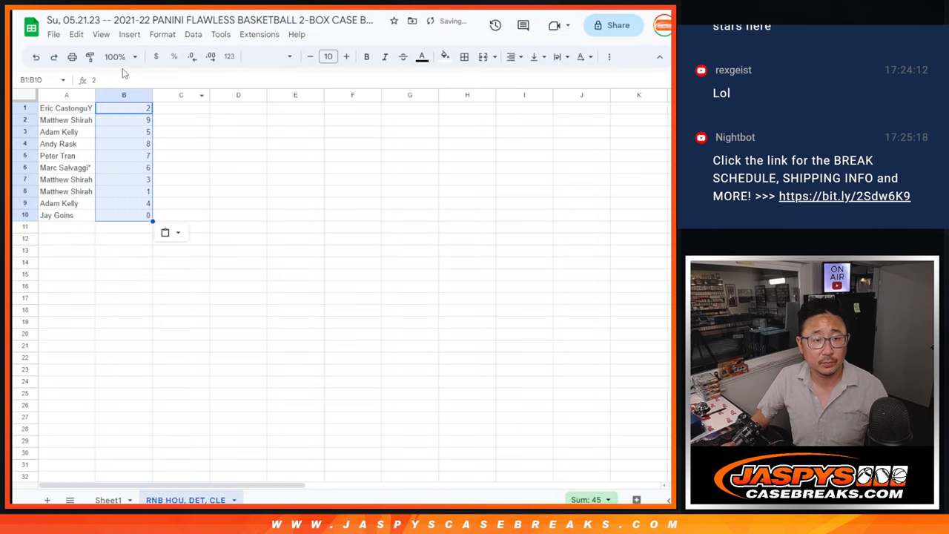
Set the whole sheet to Martel size 14 and sort by column B, A to Z
left_click(115, 57)
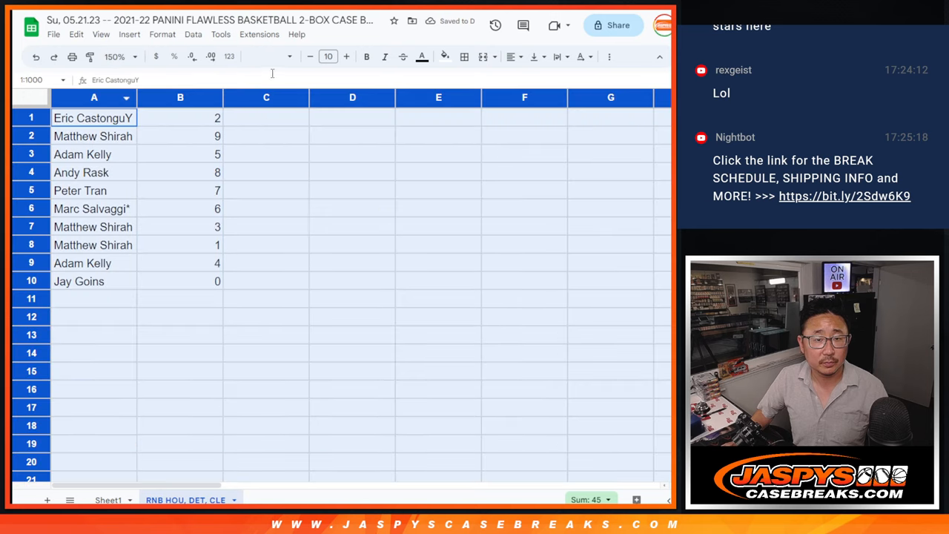
left_click(327, 56)
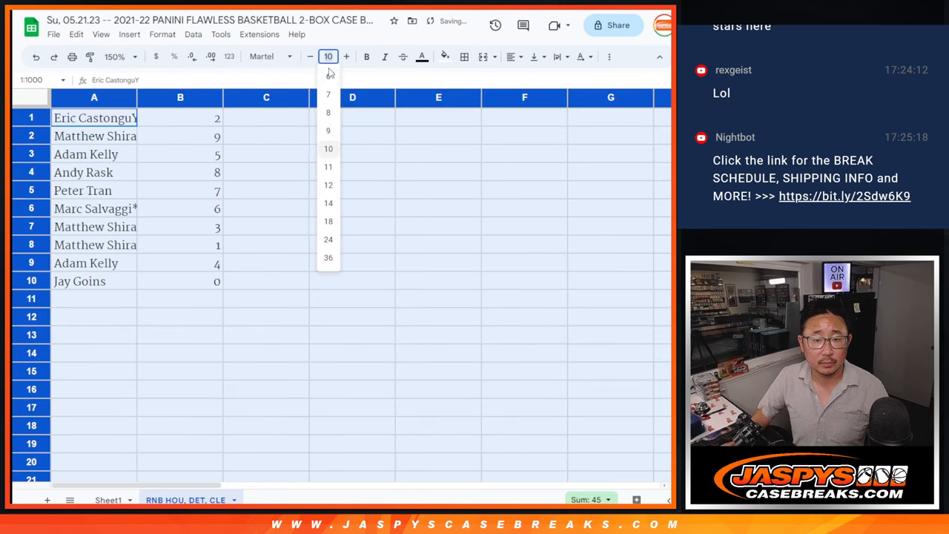
left_click(328, 202)
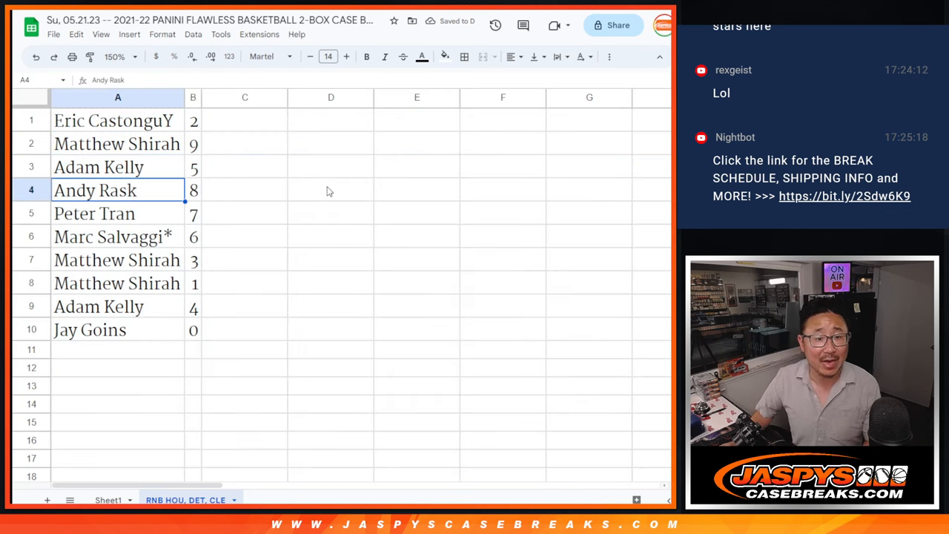
left_click(111, 236)
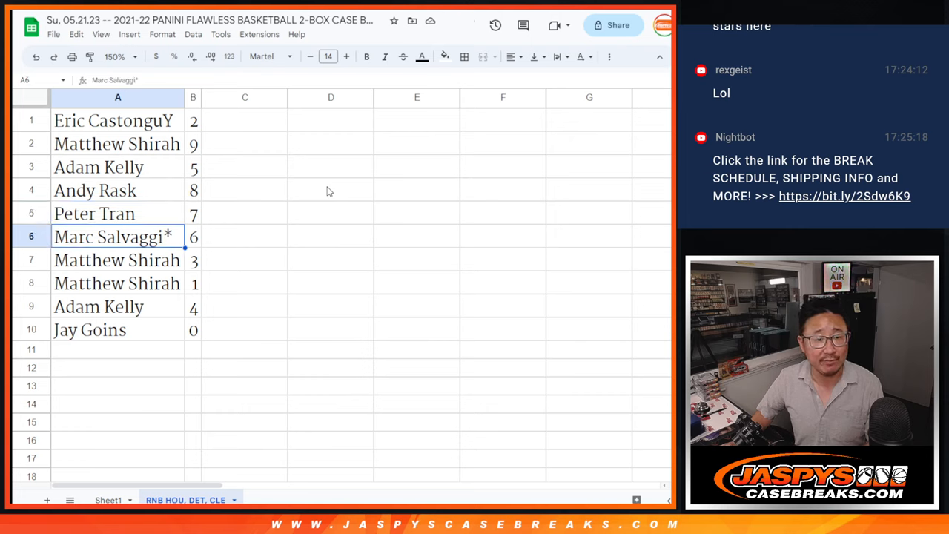
left_click(116, 284)
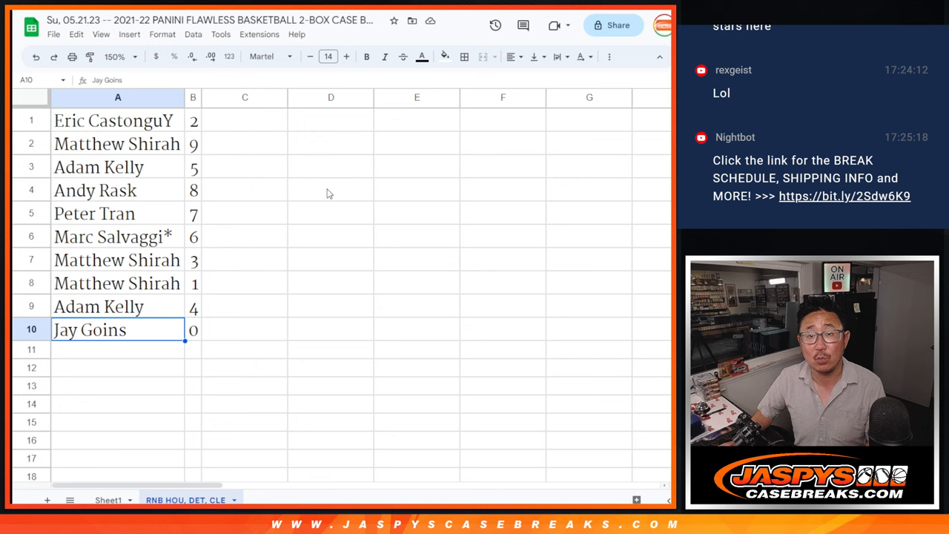
right_click(193, 98)
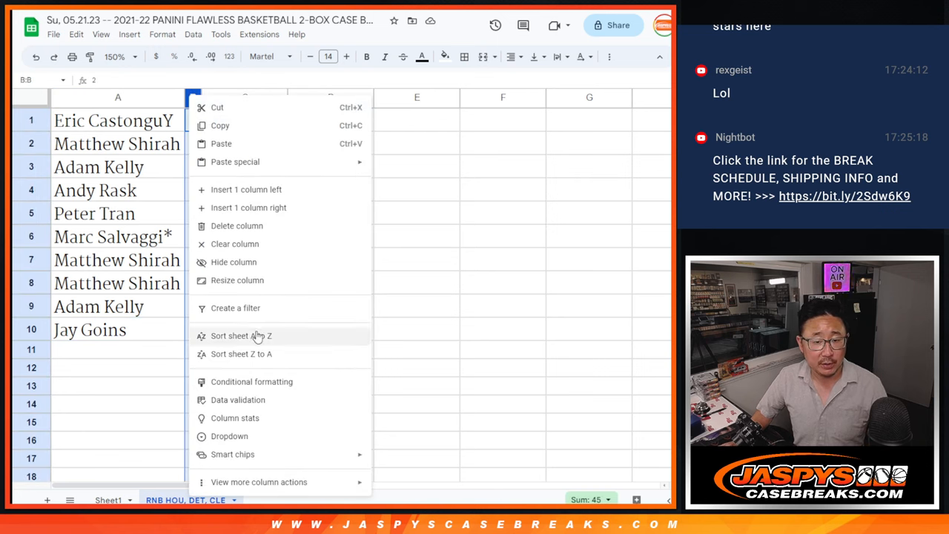
left_click(241, 335)
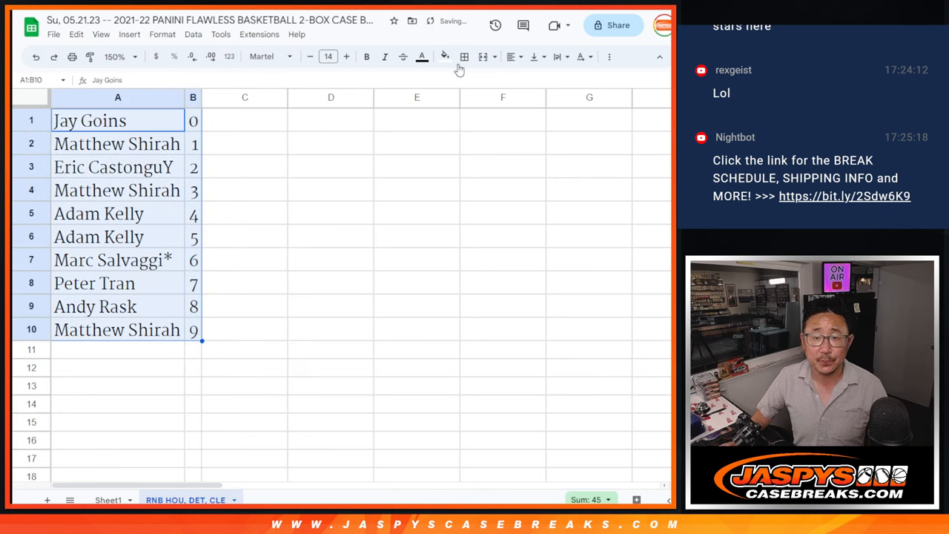